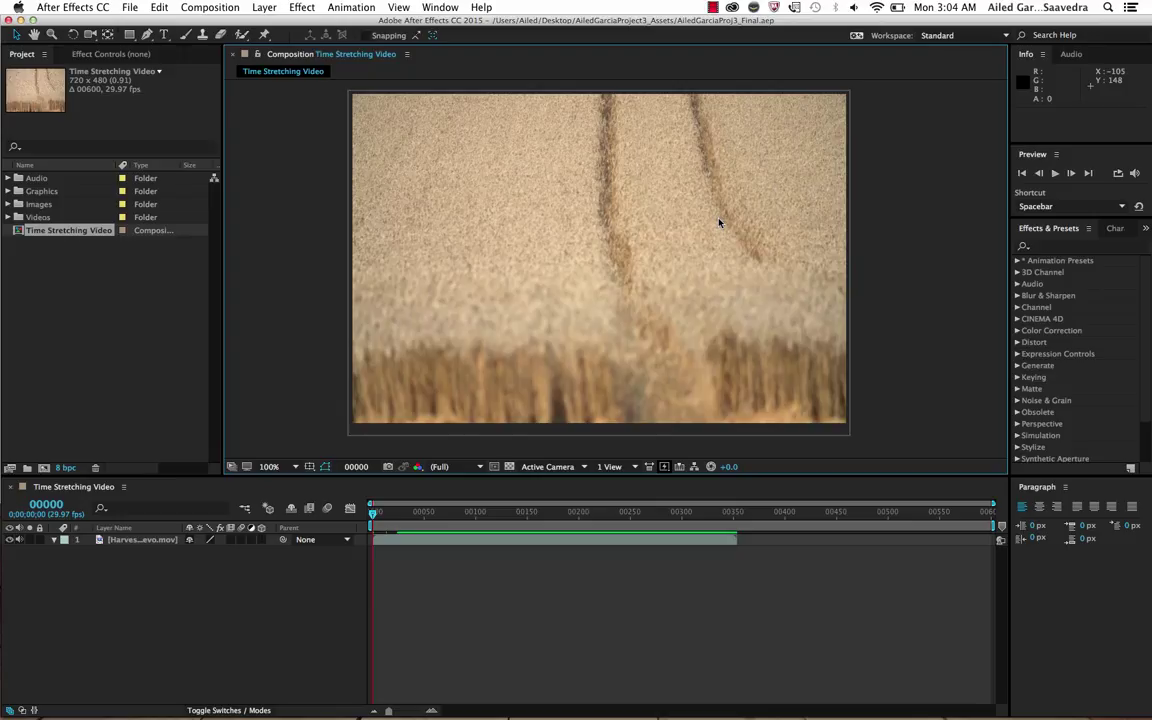
mouse_move(712, 228)
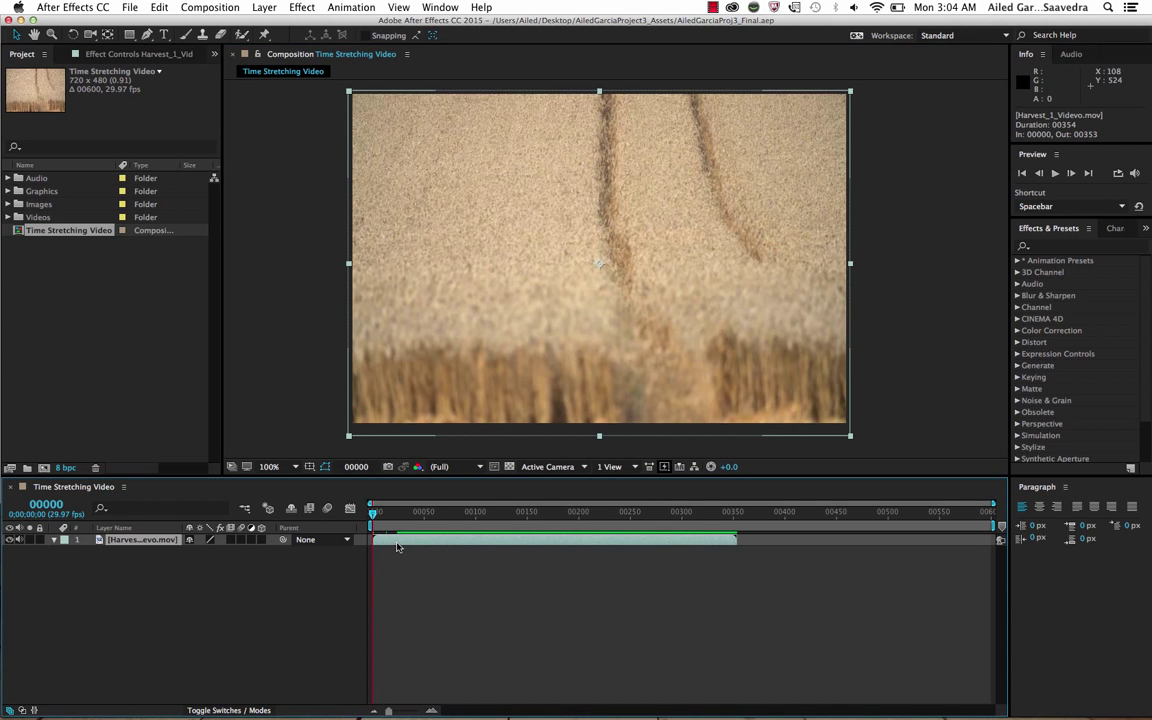
Step: Bring up the Layer menu commands for the selected harvest clip
left_click(264, 12)
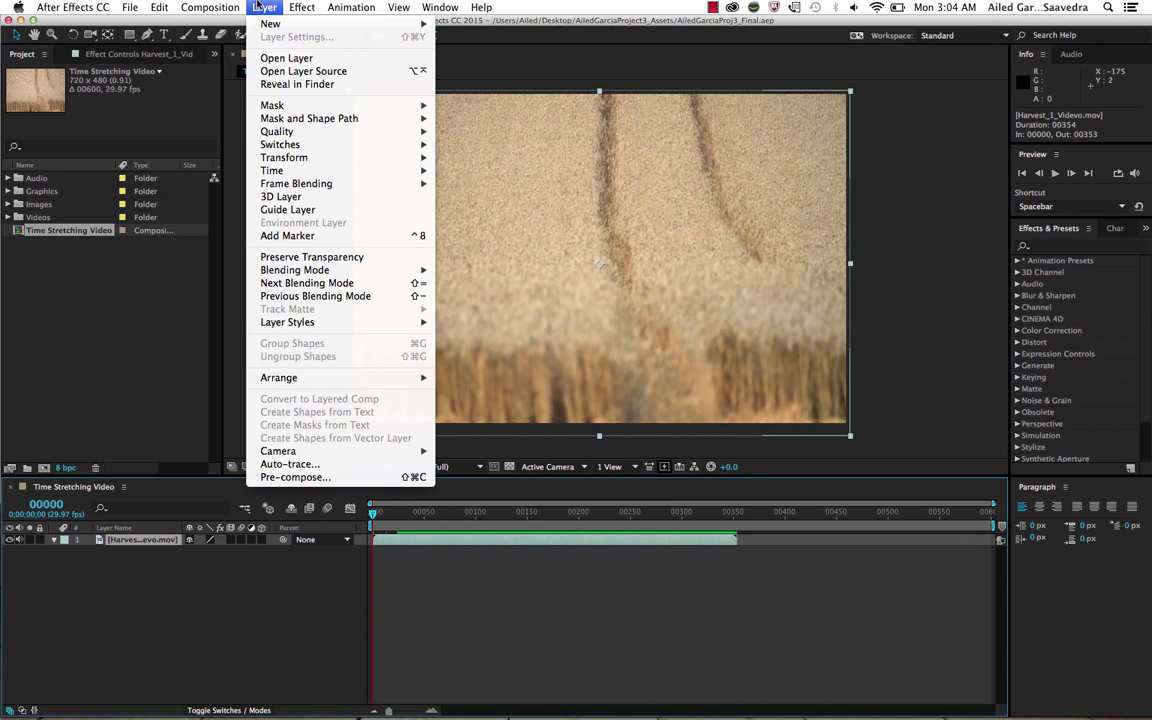
mouse_move(272, 170)
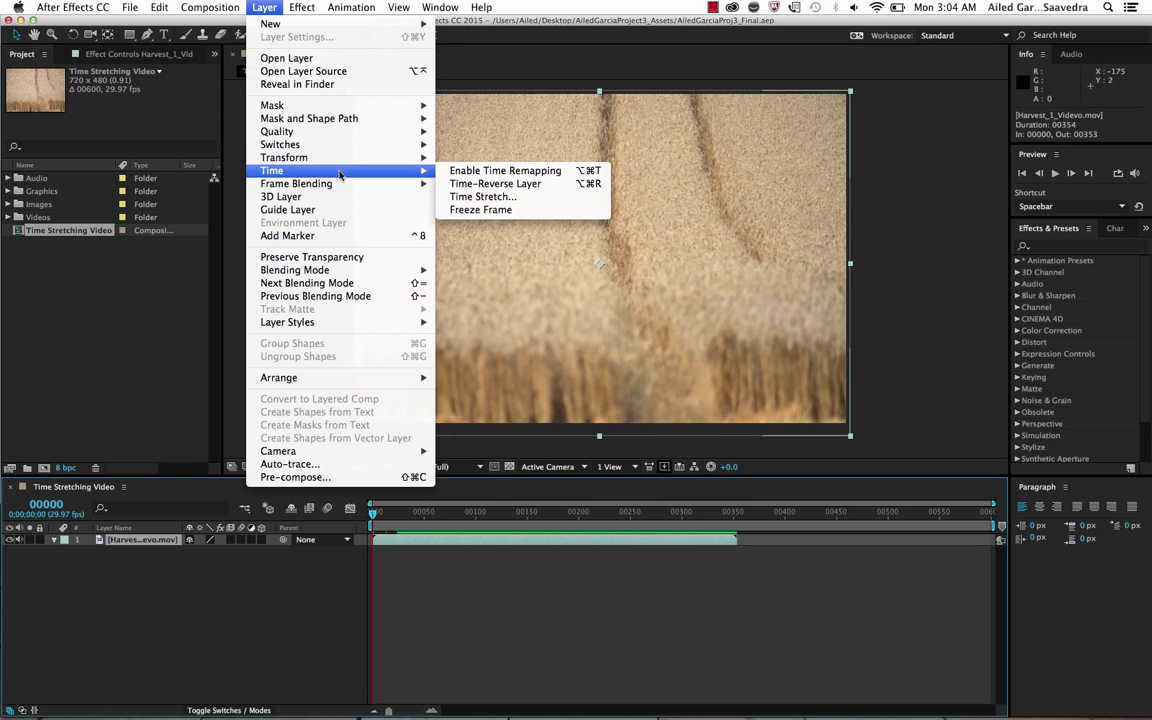
Step: Time-stretch the harvest clip to a new duration of 00600, filling the 6-second composition
left_click(480, 196)
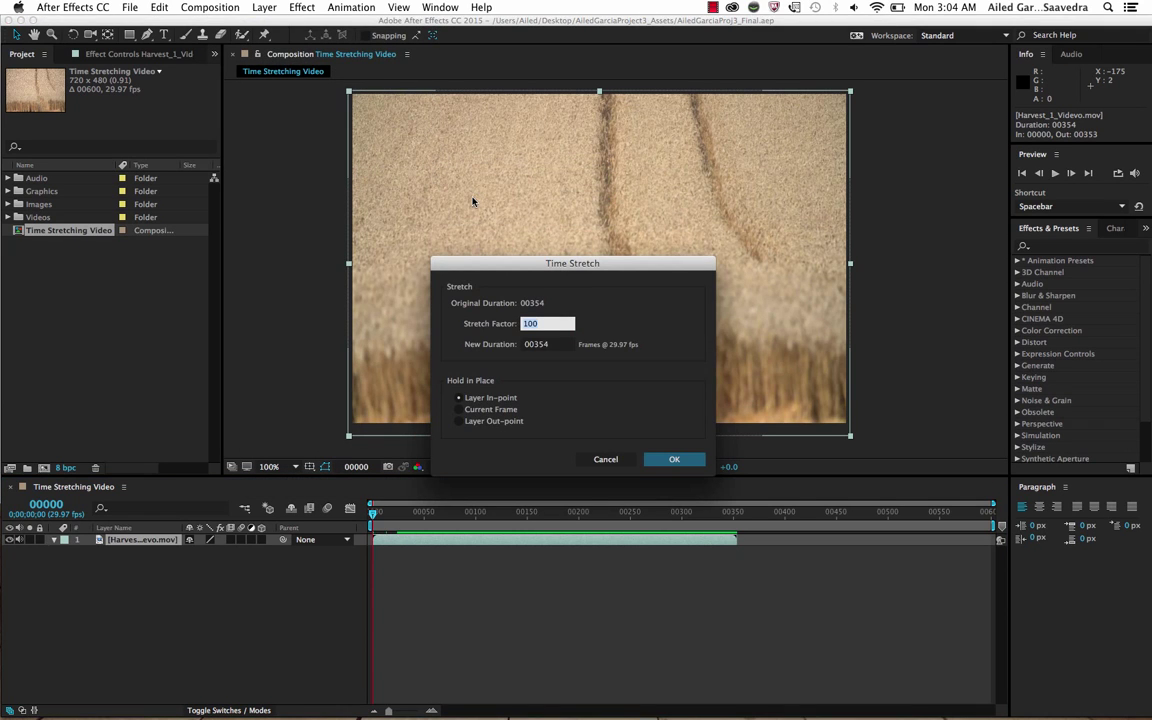
mouse_move(480, 348)
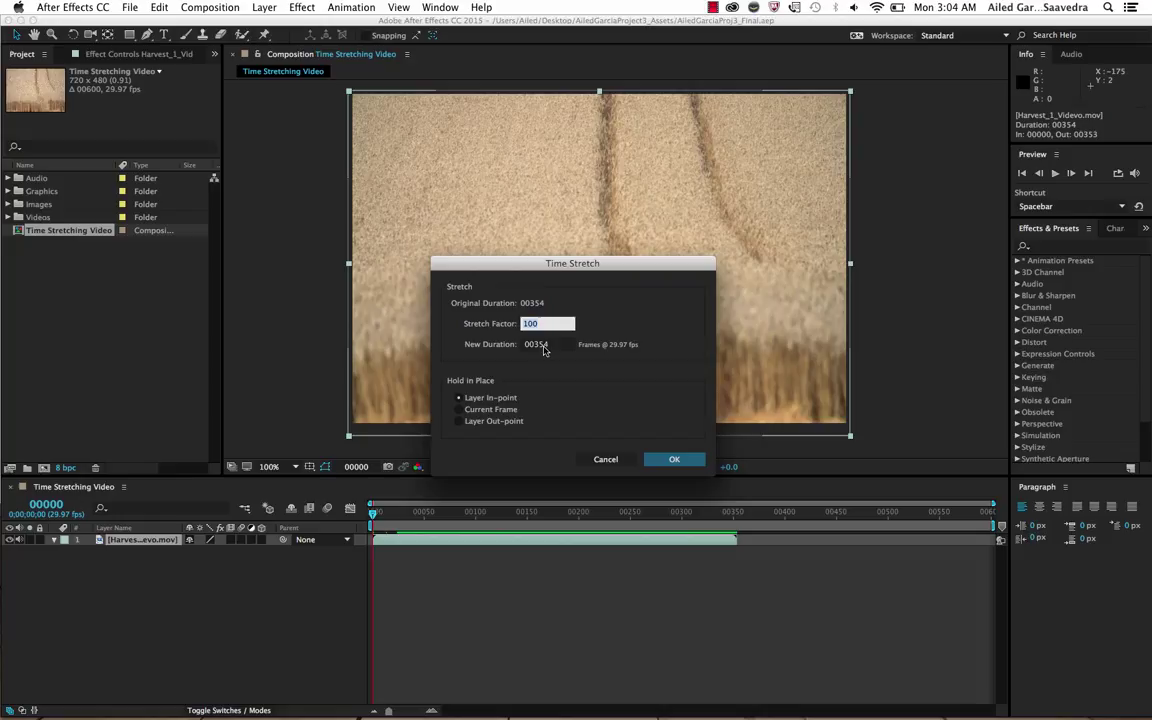
left_click(548, 344)
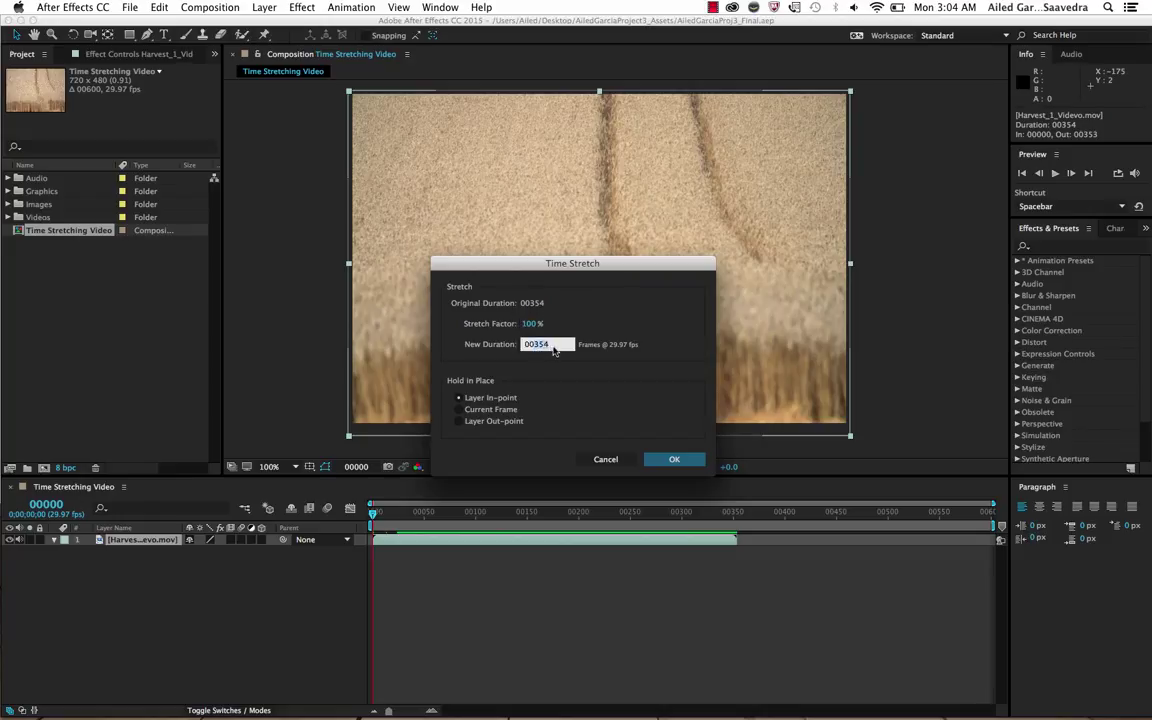
type("00600")
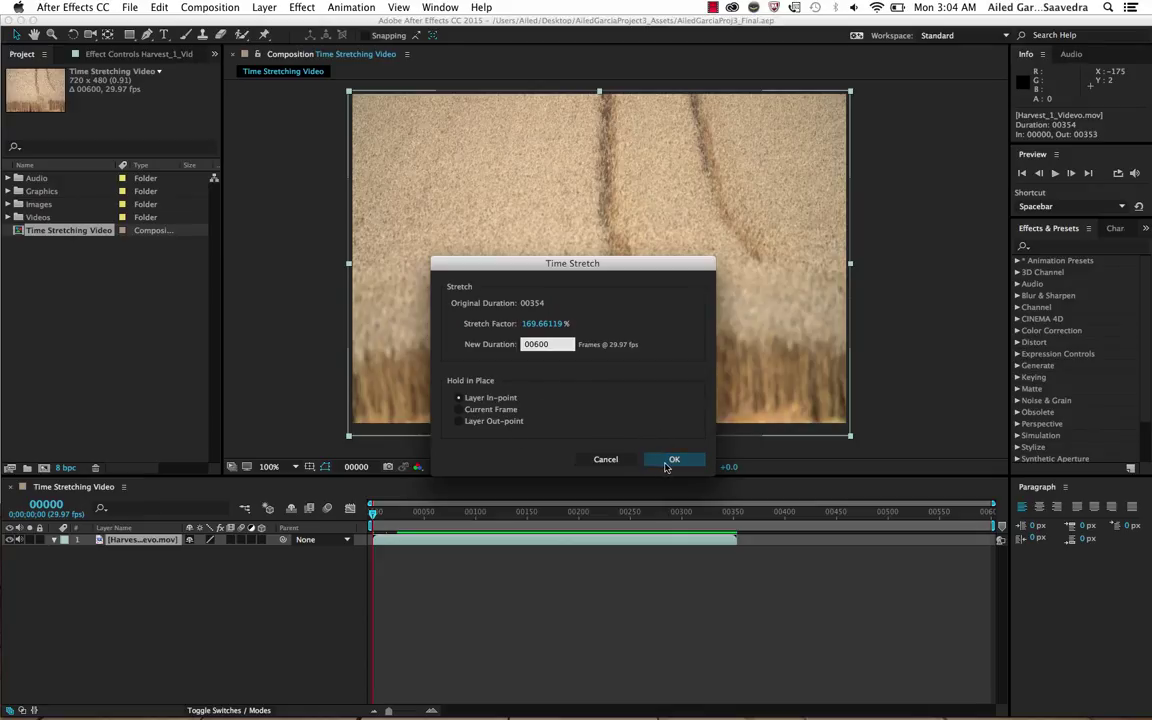
left_click(674, 458)
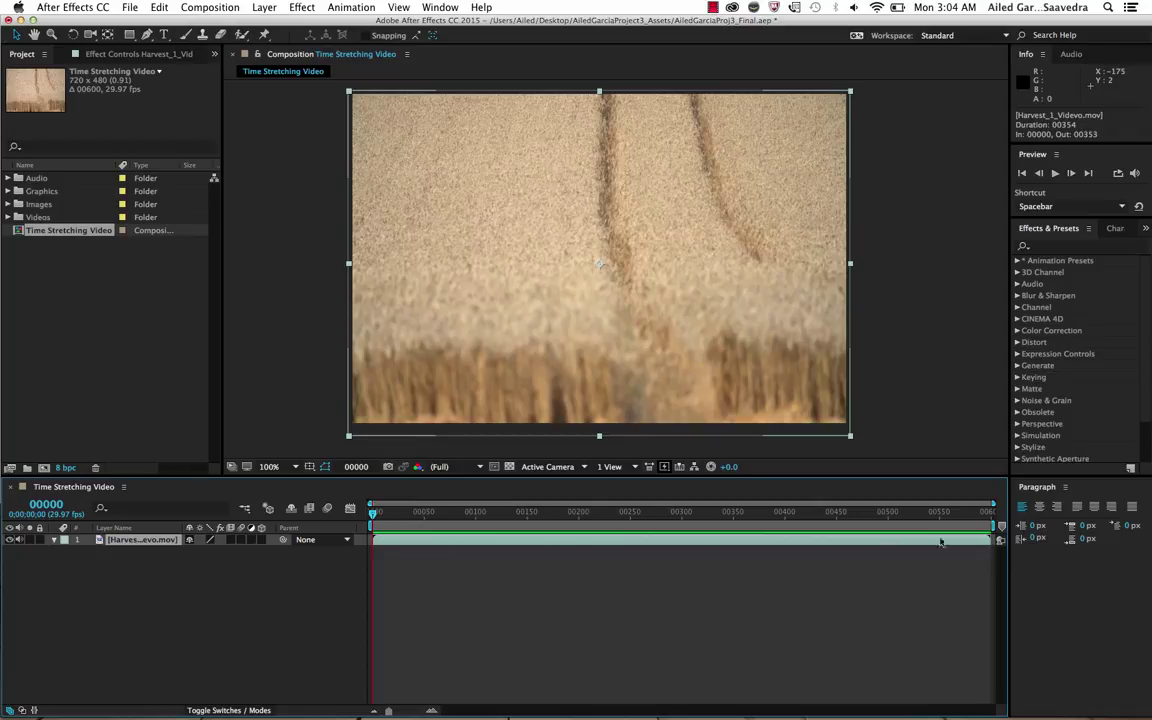
mouse_move(676, 536)
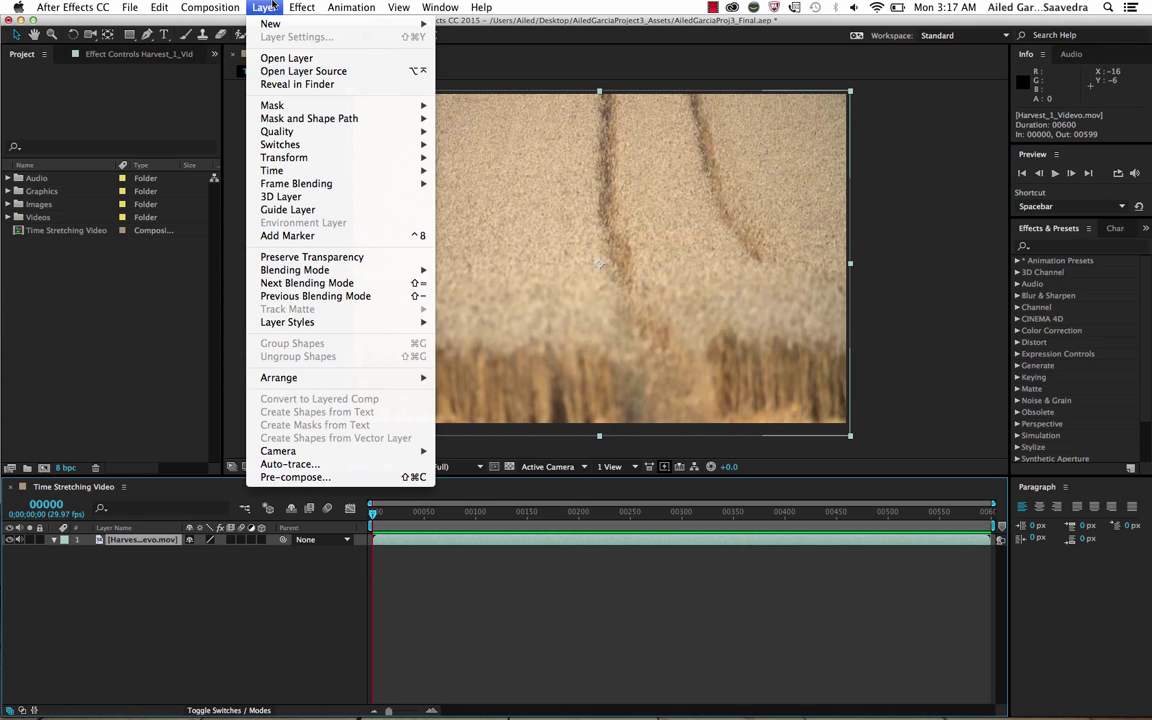
mouse_move(296, 184)
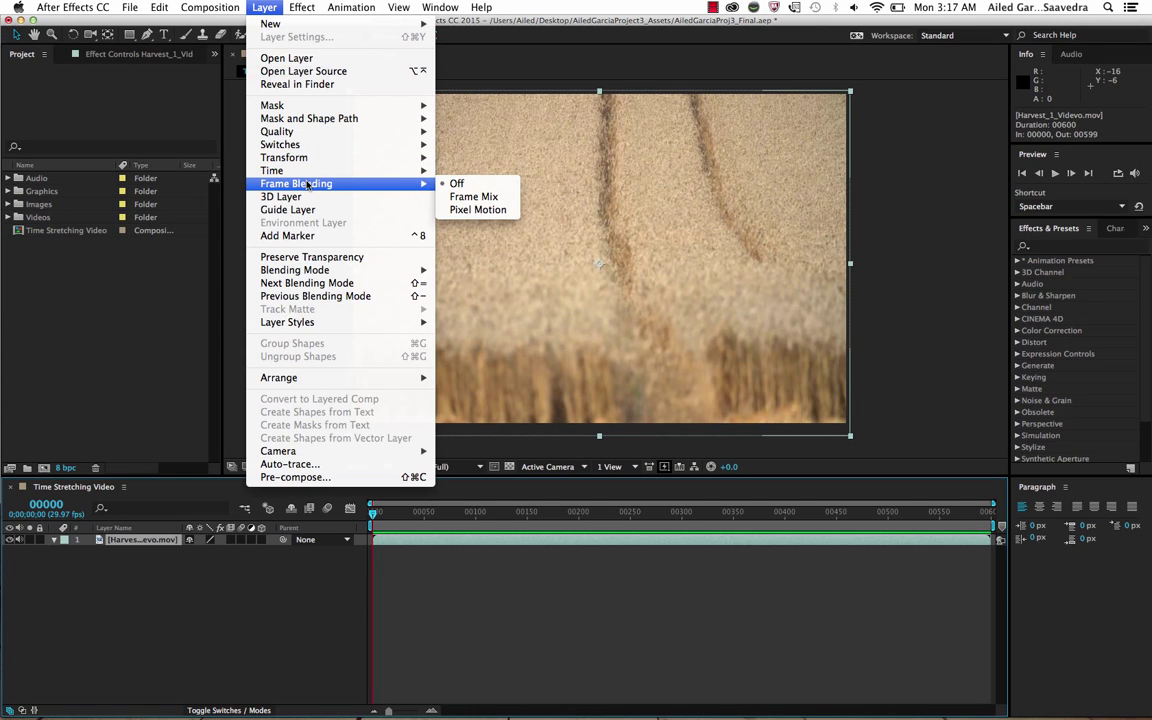
mouse_move(476, 210)
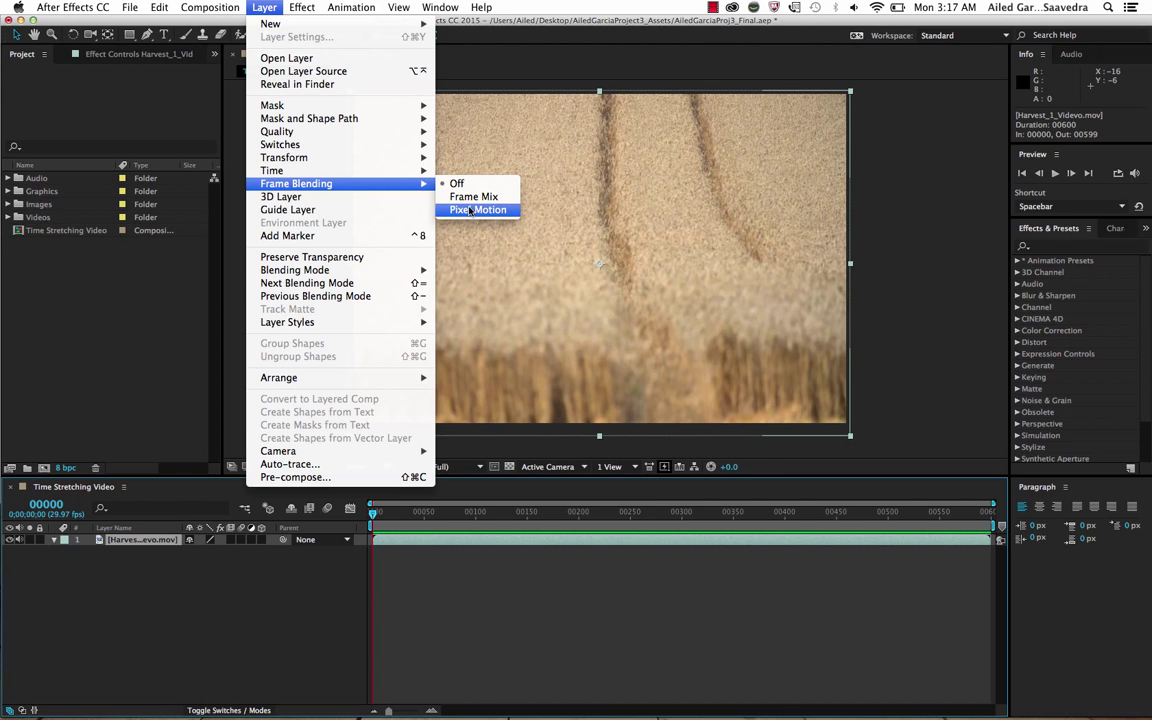
Step: Choose Pixel Motion frame blending for the stretched harvest clip layer
left_click(476, 210)
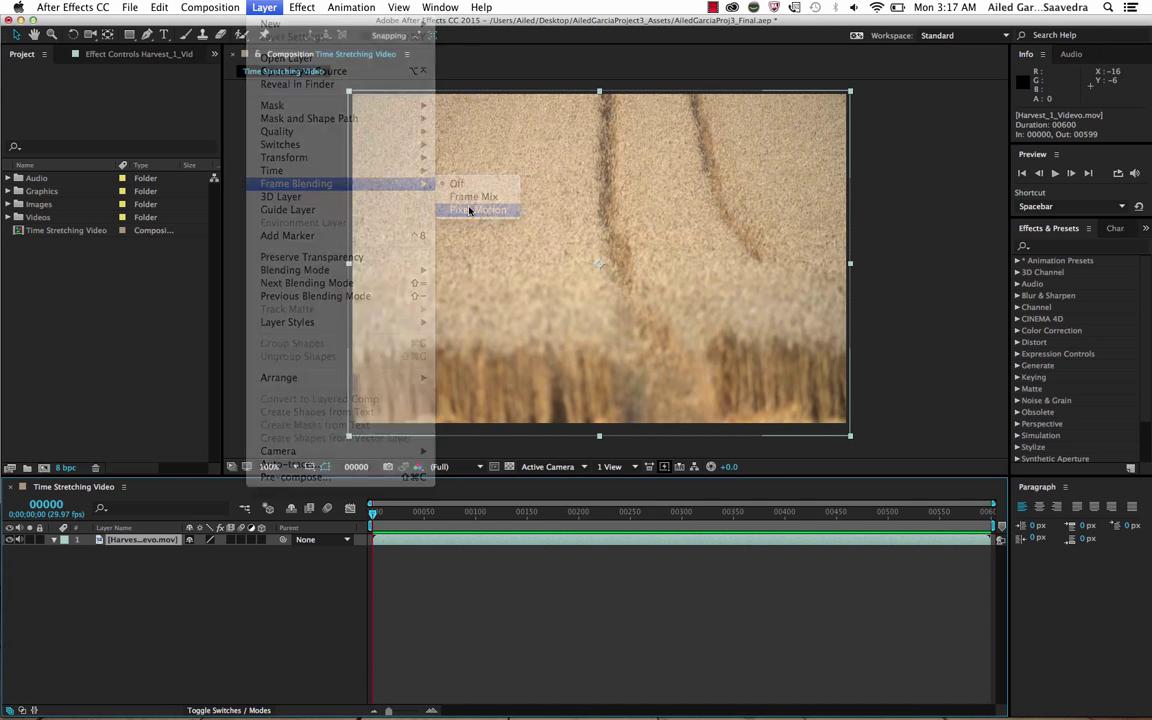
Step: Enable frame blending for the whole composition so Pixel Motion takes effect
left_click(476, 210)
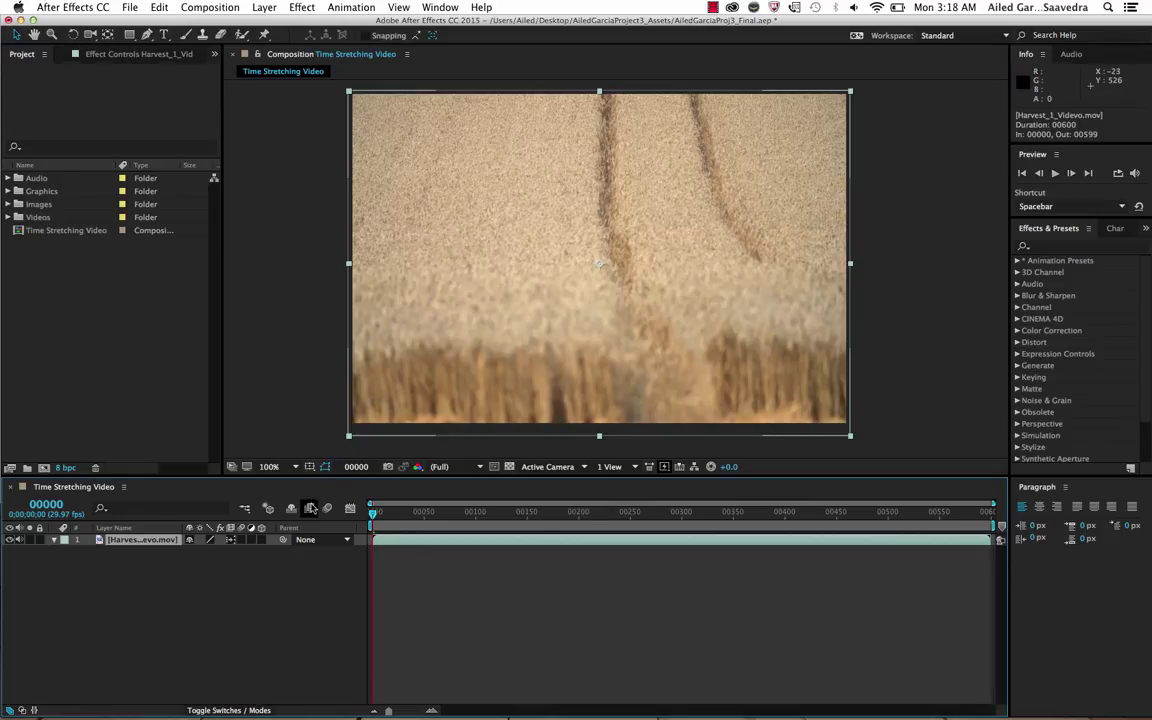
mouse_move(312, 510)
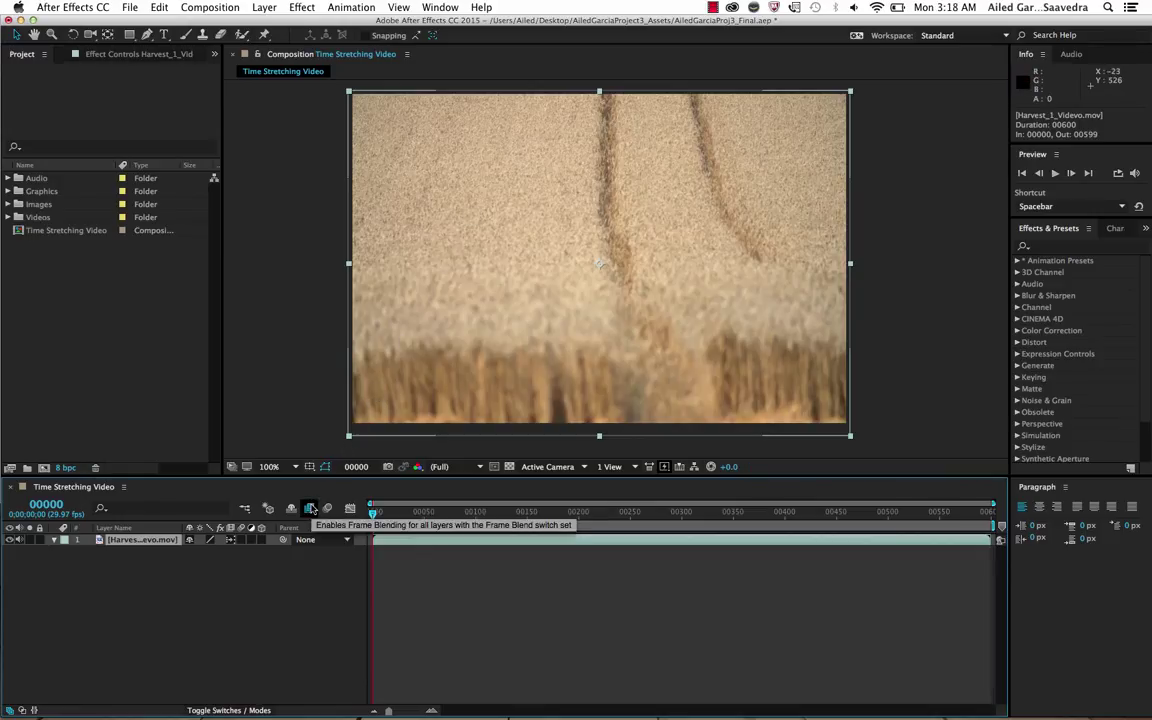